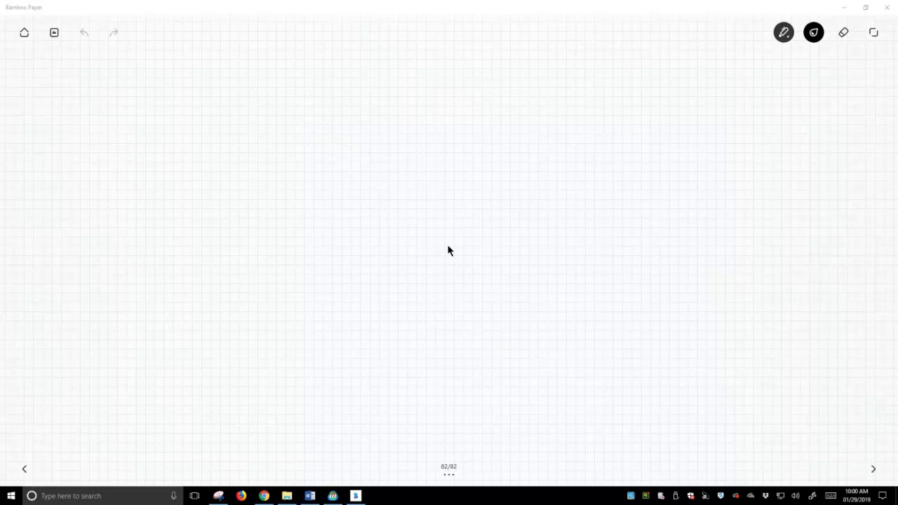
Step: Sketch carbon bonded to four hydrogens and mark the 109.5° bond angle
{"action": "left_click_drag", "start_coordinate": [147, 87], "coordinate": [133, 113]}
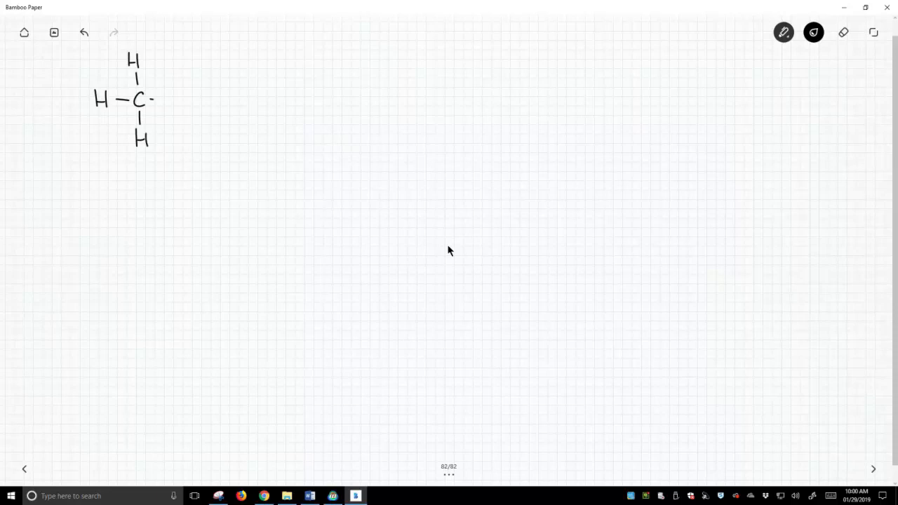
{"action": "left_click_drag", "start_coordinate": [157, 100], "coordinate": [181, 100]}
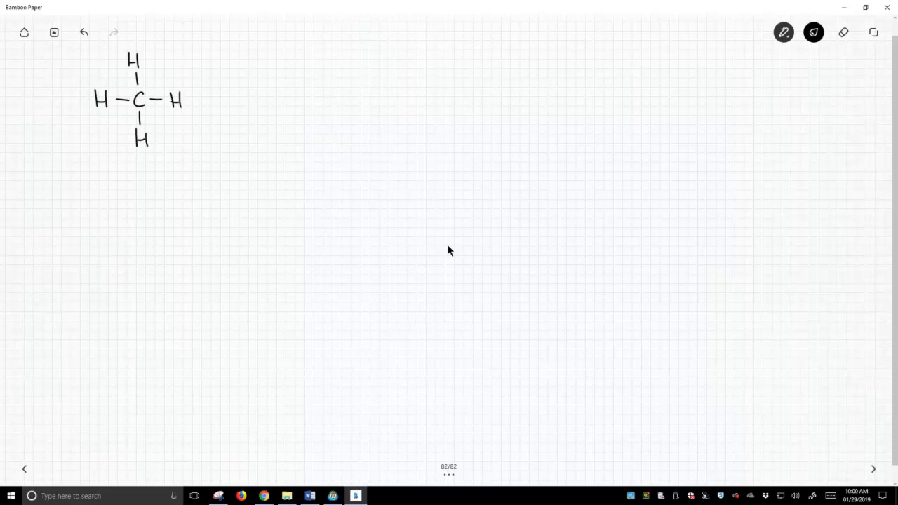
{"action": "left_click_drag", "start_coordinate": [152, 73], "coordinate": [180, 68]}
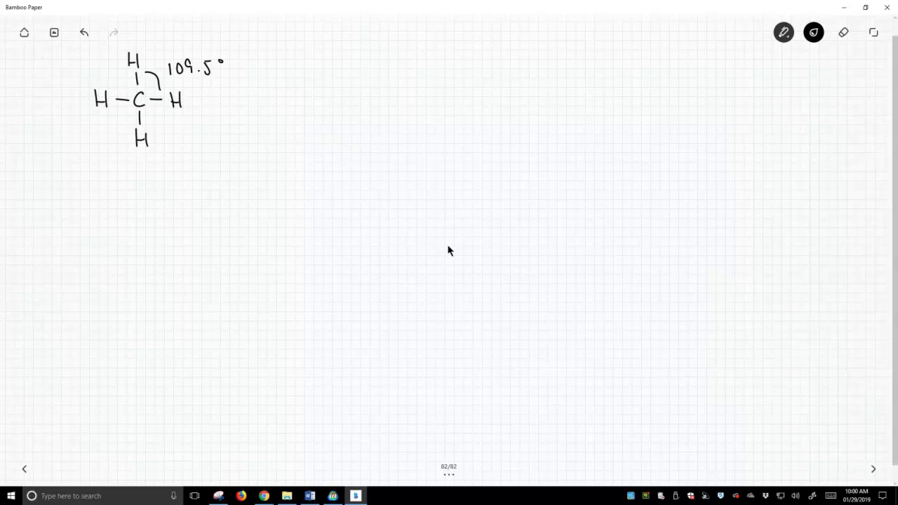
Step: Draw E-labelled energy axes and write the 4MO σ and 4MO σ* notes under methane
{"action": "left_click_drag", "start_coordinate": [372, 58], "coordinate": [526, 166]}
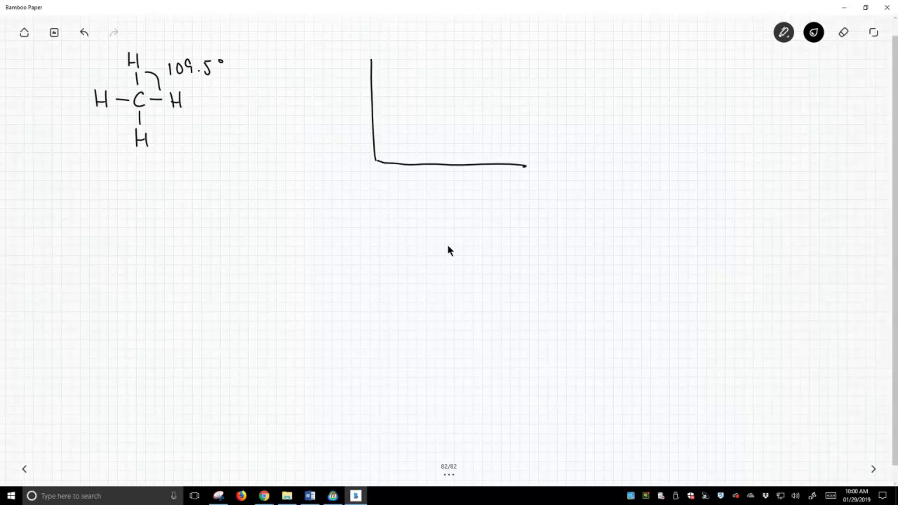
{"action": "left_click_drag", "start_coordinate": [335, 101], "coordinate": [343, 121]}
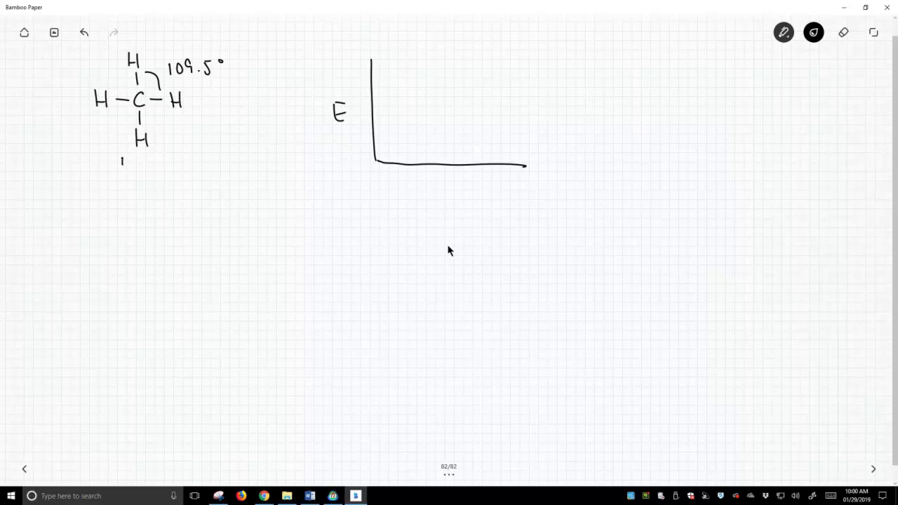
{"action": "left_click_drag", "start_coordinate": [126, 167], "coordinate": [162, 167]}
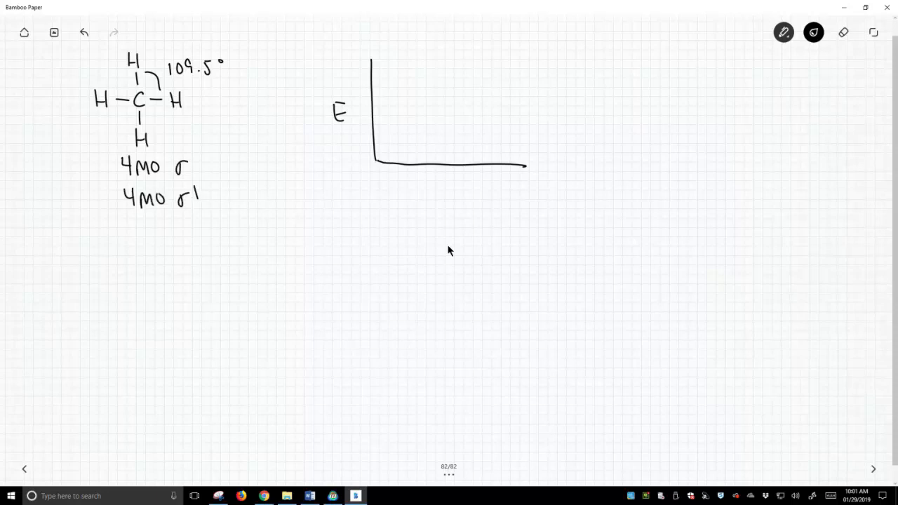
{"action": "left_click_drag", "start_coordinate": [195, 190], "coordinate": [202, 200]}
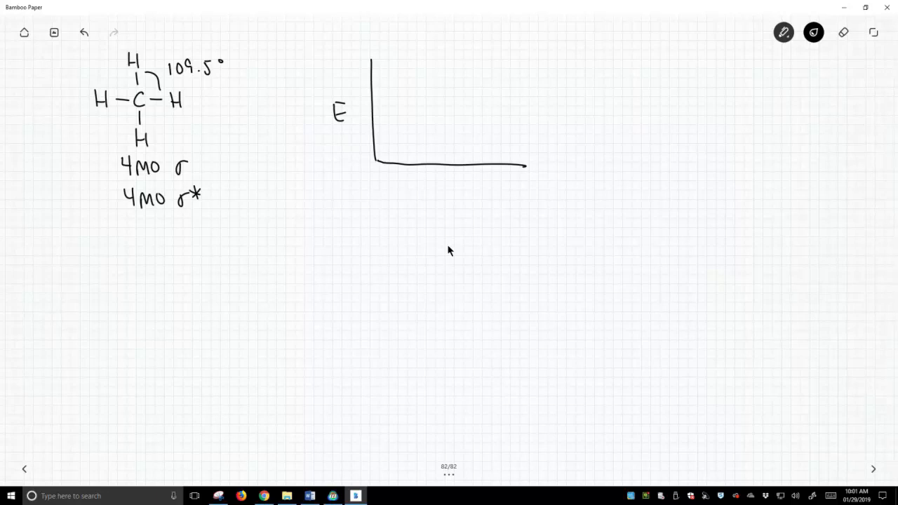
Step: Draw four lower σ levels and four upper σ* levels, adding the first electron pair
{"action": "left_click_drag", "start_coordinate": [400, 124], "coordinate": [450, 123]}
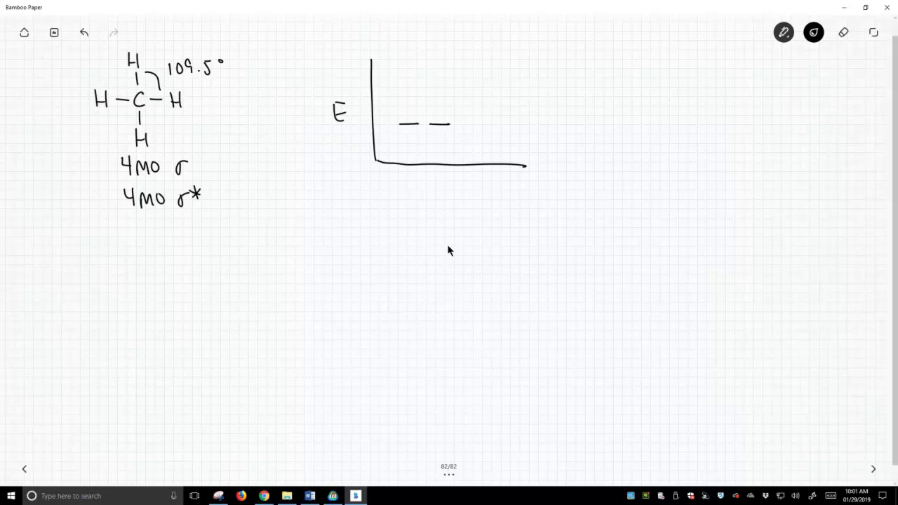
{"action": "left_click_drag", "start_coordinate": [449, 124], "coordinate": [512, 124]}
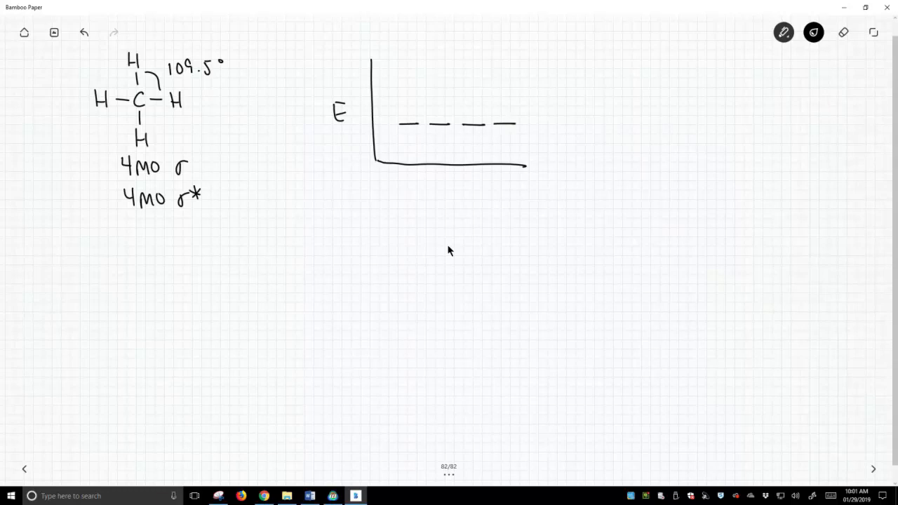
{"action": "left_click_drag", "start_coordinate": [539, 129], "coordinate": [544, 121]}
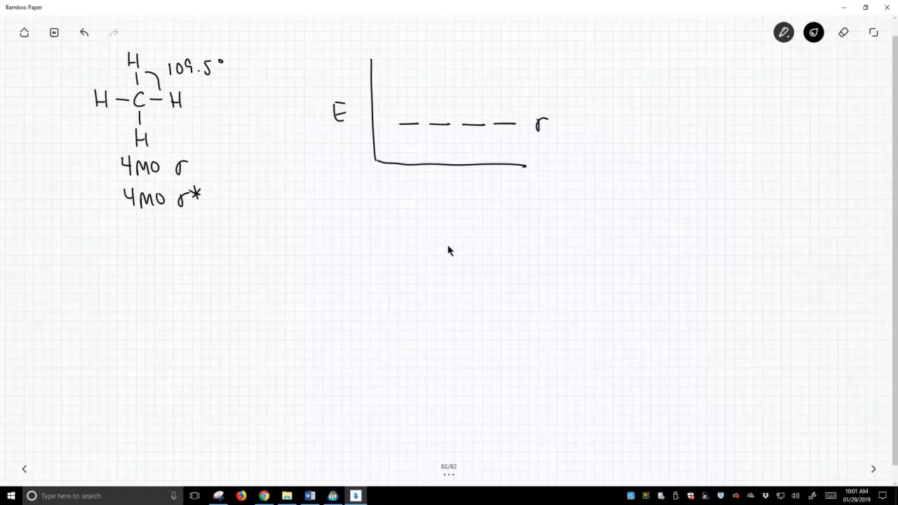
{"action": "left_click_drag", "start_coordinate": [400, 82], "coordinate": [478, 82]}
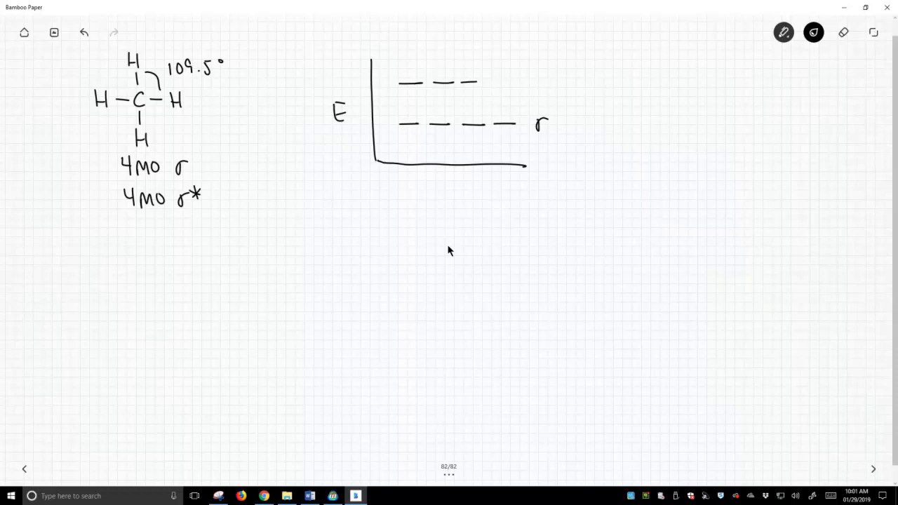
{"action": "left_click_drag", "start_coordinate": [478, 82], "coordinate": [541, 81]}
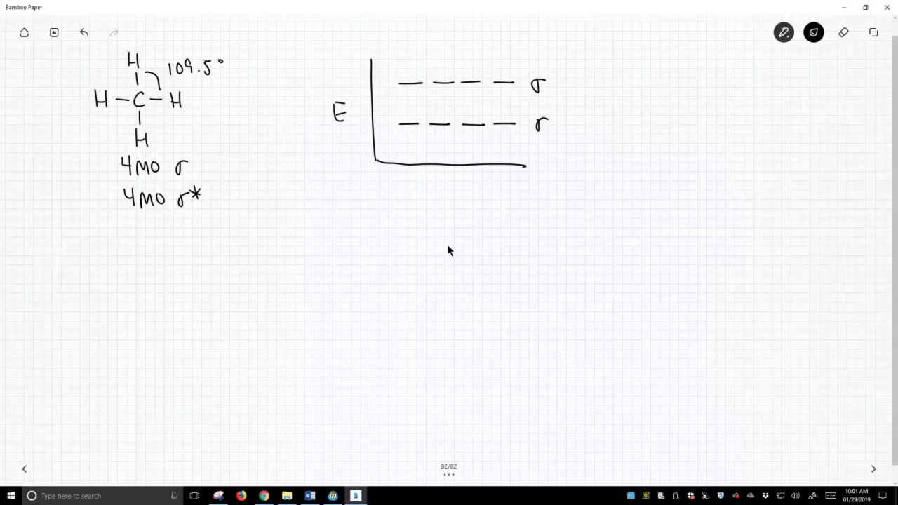
{"action": "left_click_drag", "start_coordinate": [548, 73], "coordinate": [559, 84]}
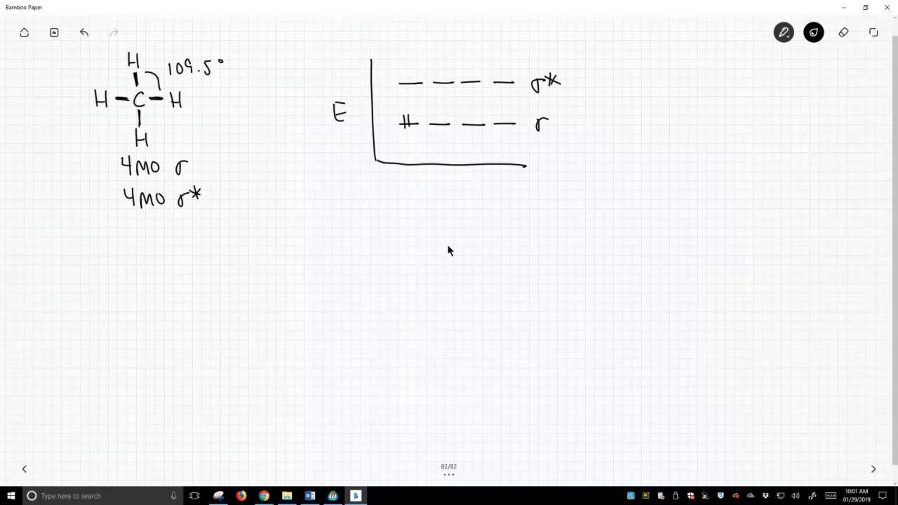
Step: Fill the remaining σ levels with electron pairs, circle one electron with an upward arrow
{"action": "left_click_drag", "start_coordinate": [435, 123], "coordinate": [505, 124]}
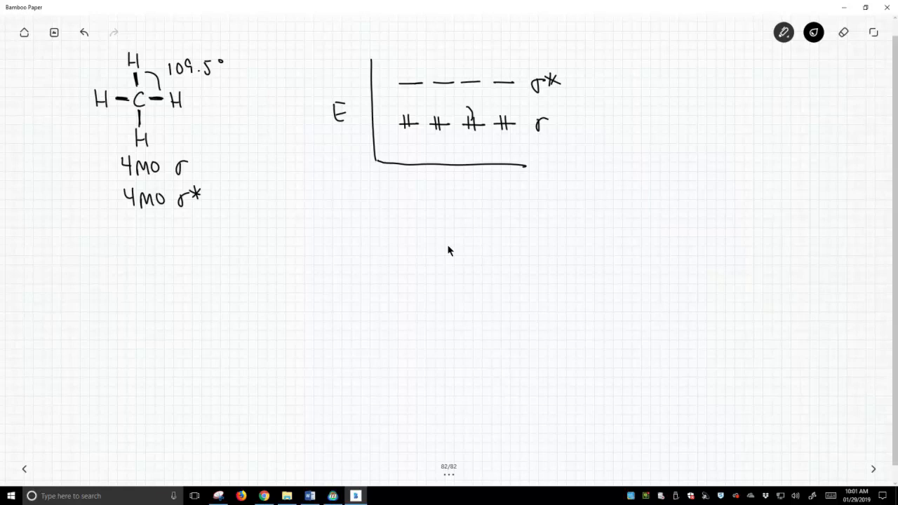
{"action": "left_click_drag", "start_coordinate": [466, 112], "coordinate": [470, 133]}
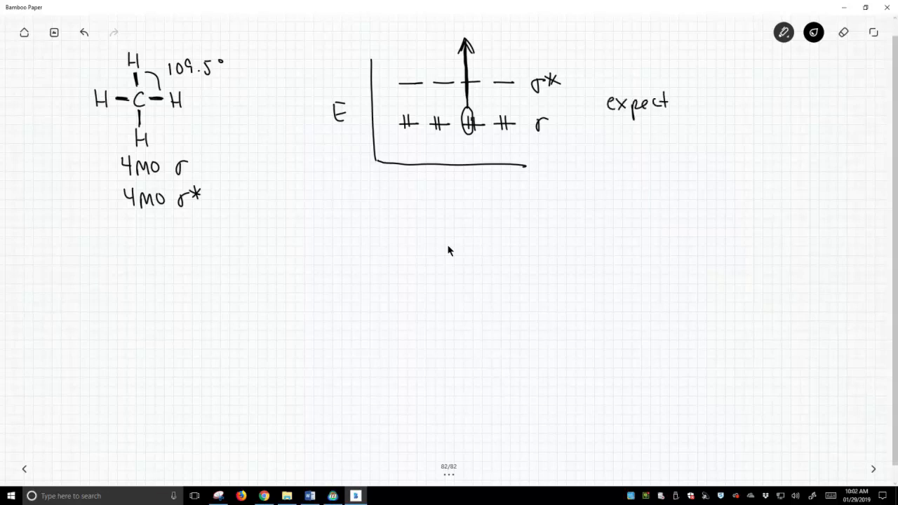
Step: Write 'expect - 1 energy' and 'observe - 2 energies', double-underlining 2 energies
{"action": "left_click_drag", "start_coordinate": [687, 101], "coordinate": [741, 101]}
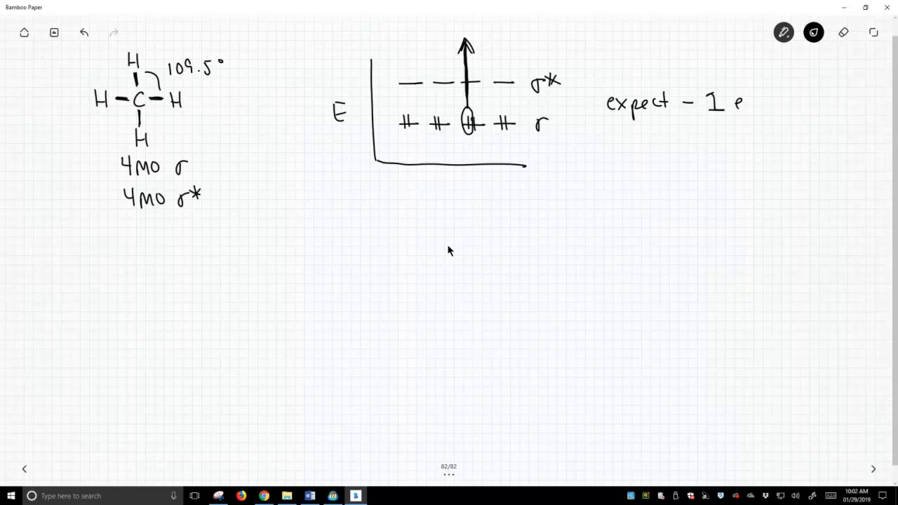
{"action": "type", "text": "energy"}
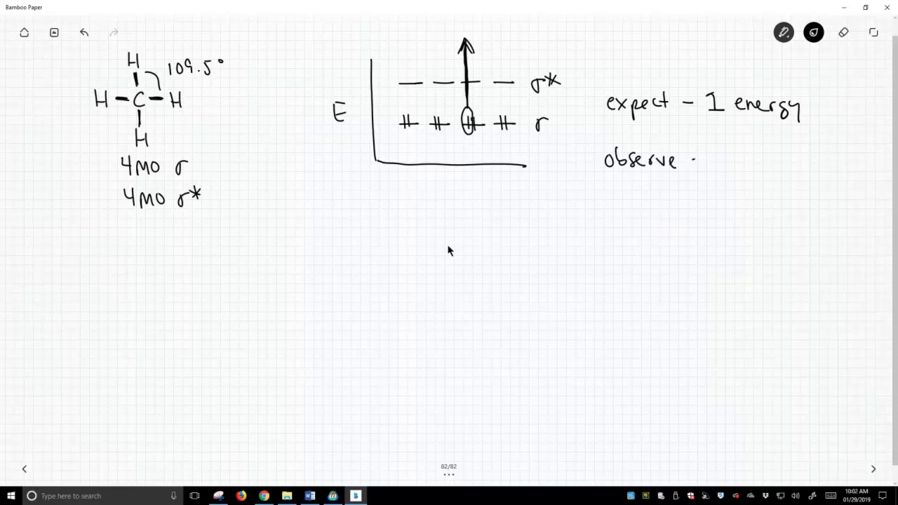
{"action": "type", "text": "- 2 energies"}
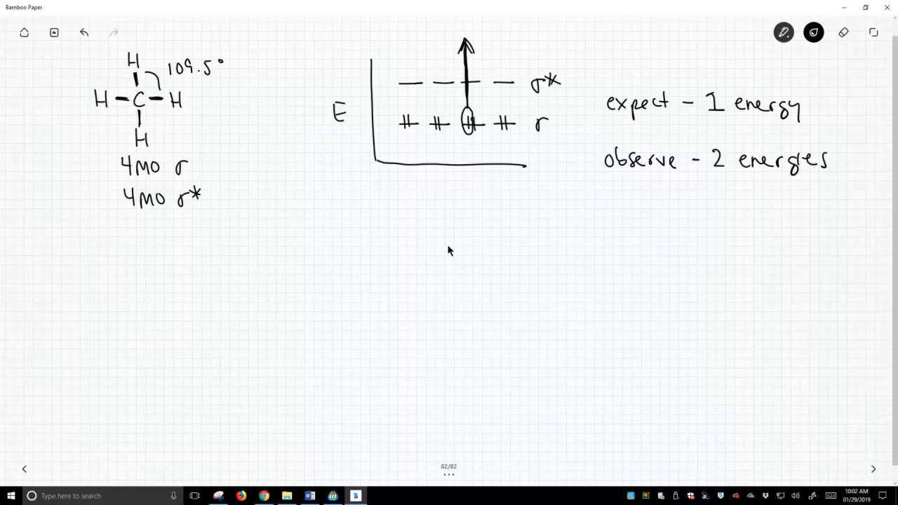
{"action": "left_click_drag", "start_coordinate": [727, 188], "coordinate": [797, 184]}
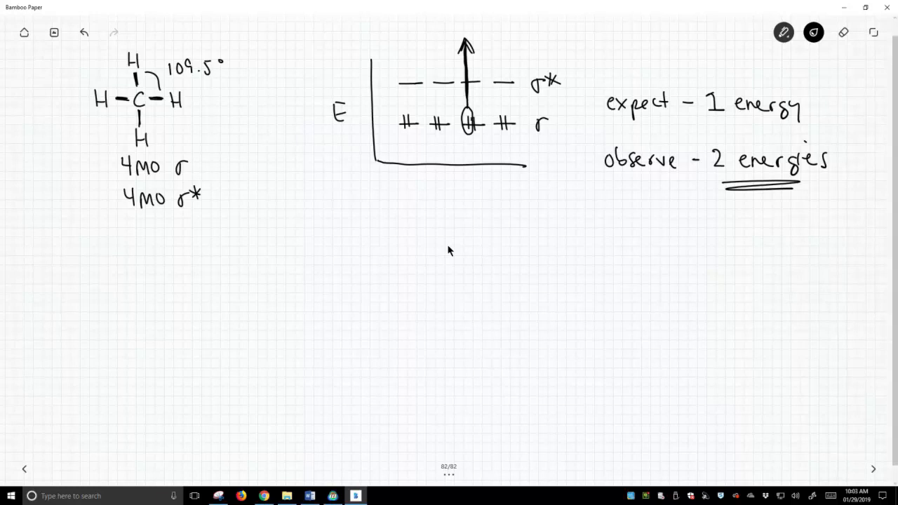
Step: Write 'need hybrid 2.0?' below the diagram and begin the 'use origi…' line
{"action": "left_click_drag", "start_coordinate": [398, 259], "coordinate": [446, 258]}
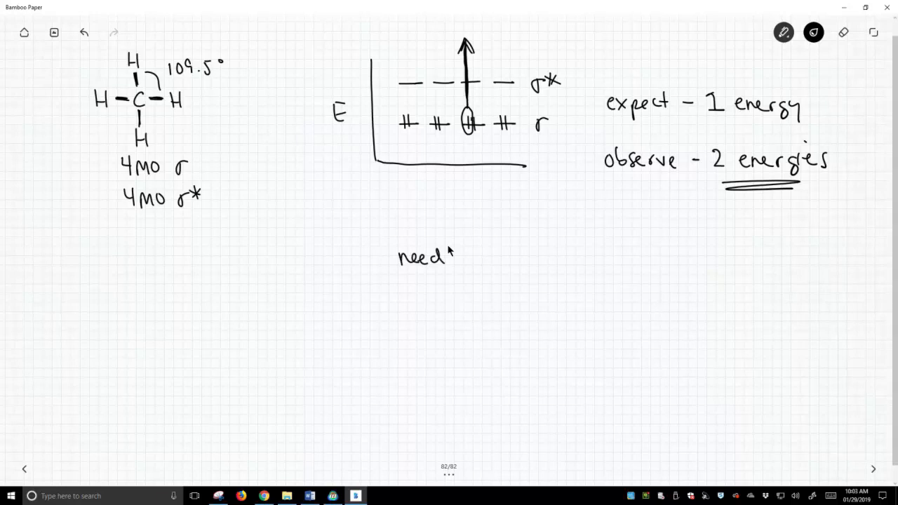
{"action": "type", "text": "hybrid 2.c"}
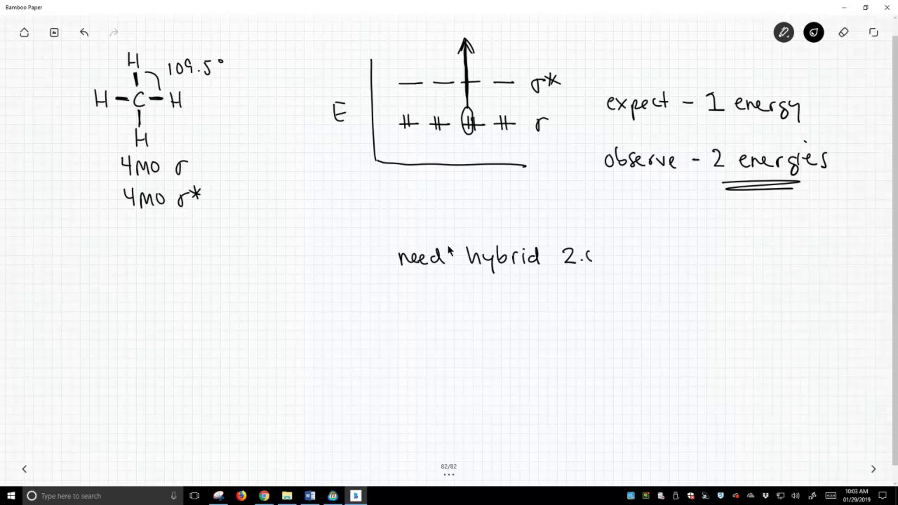
{"action": "type", "text": "0?"}
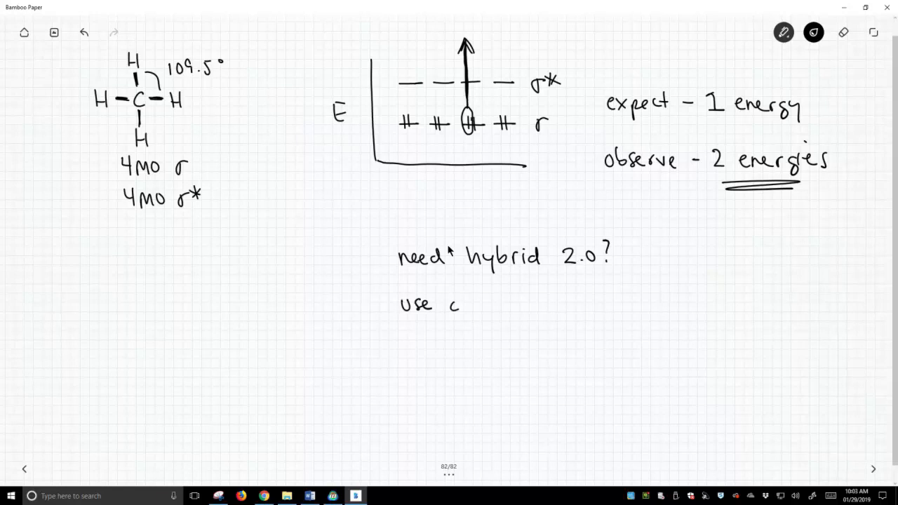
{"action": "type", "text": "origi"}
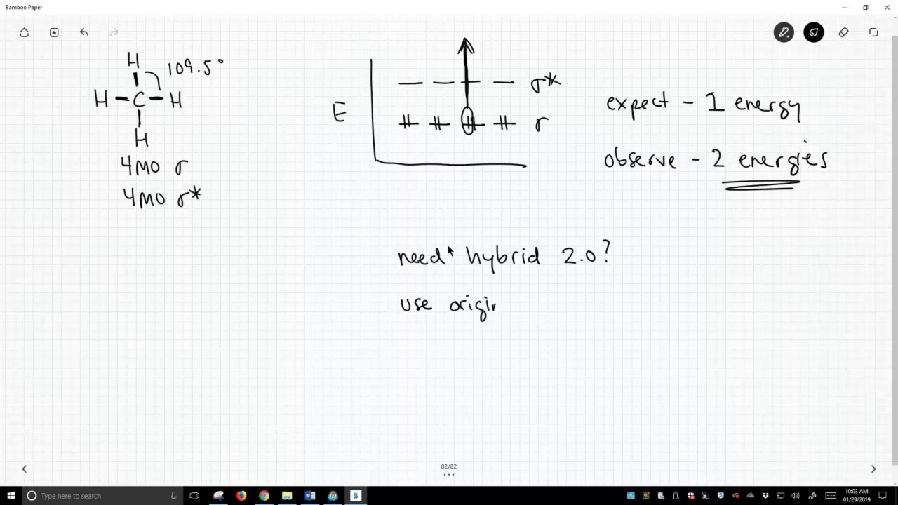